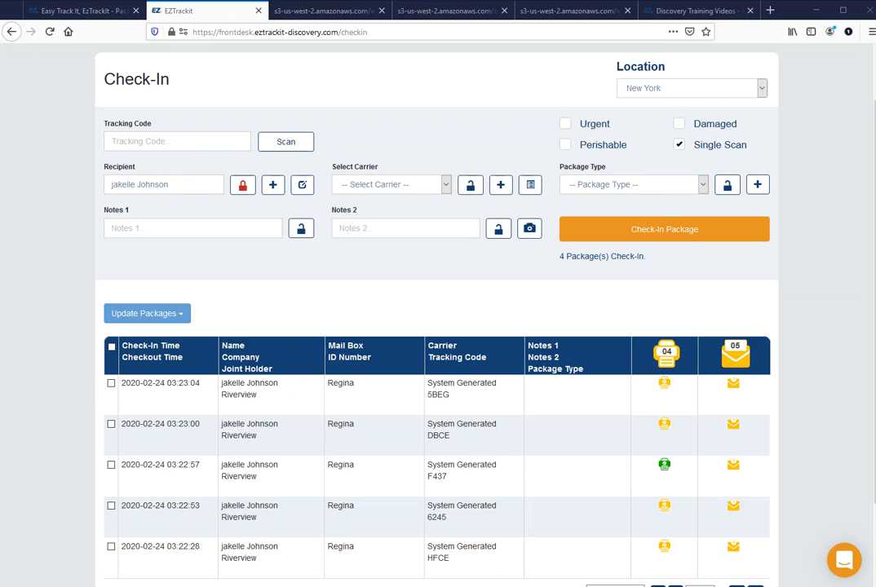
# Step: View the DBCE package's printable label and cancel the browser Print dialog without printing
pyautogui.scroll(-3)
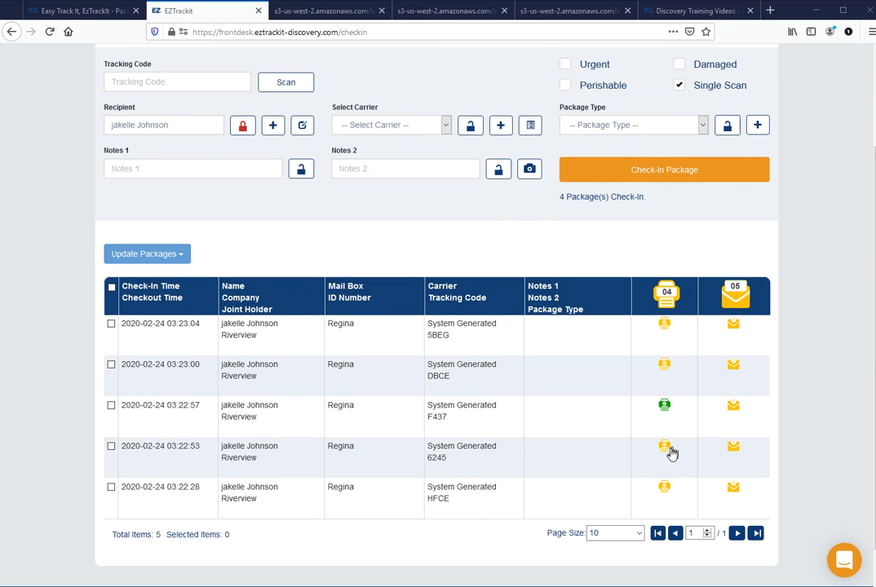
pyautogui.moveTo(666, 374)
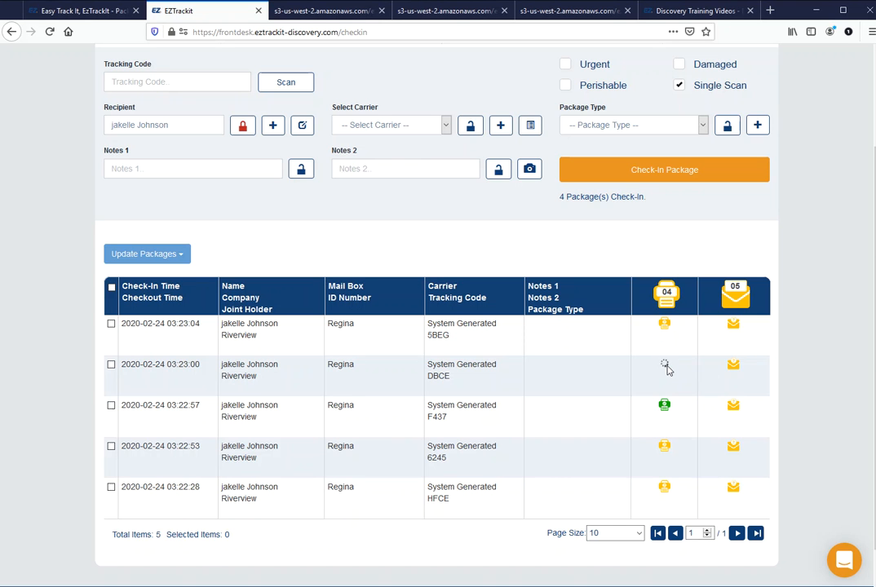
pyautogui.click(665, 366)
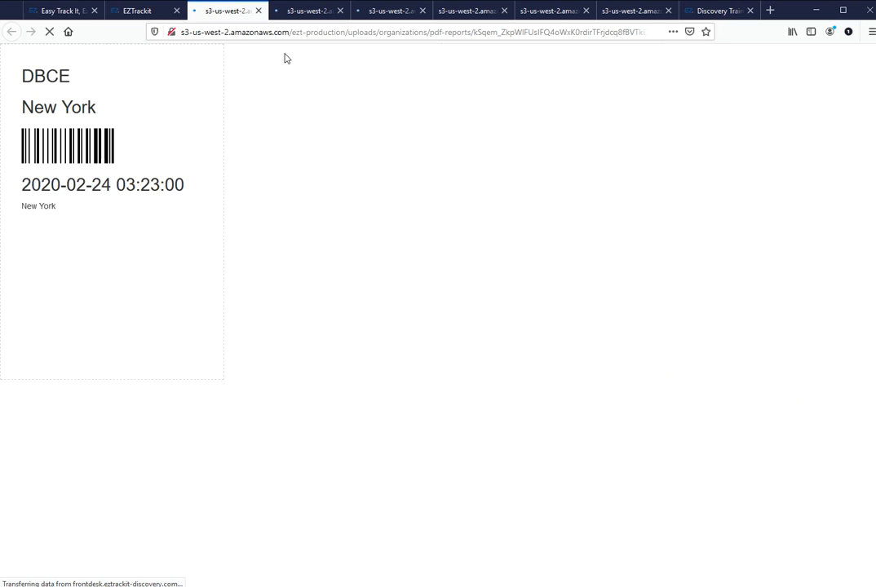
pyautogui.press('ctrl+p')
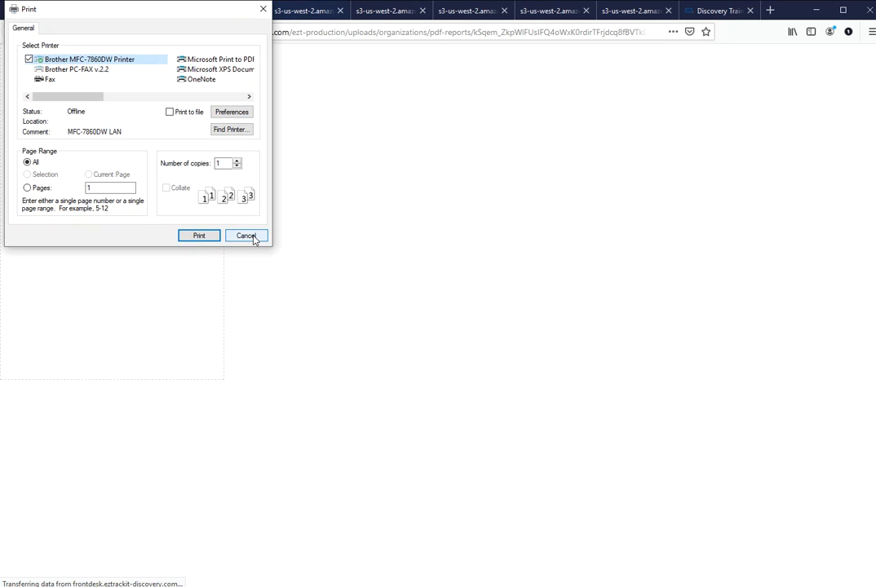
pyautogui.click(247, 235)
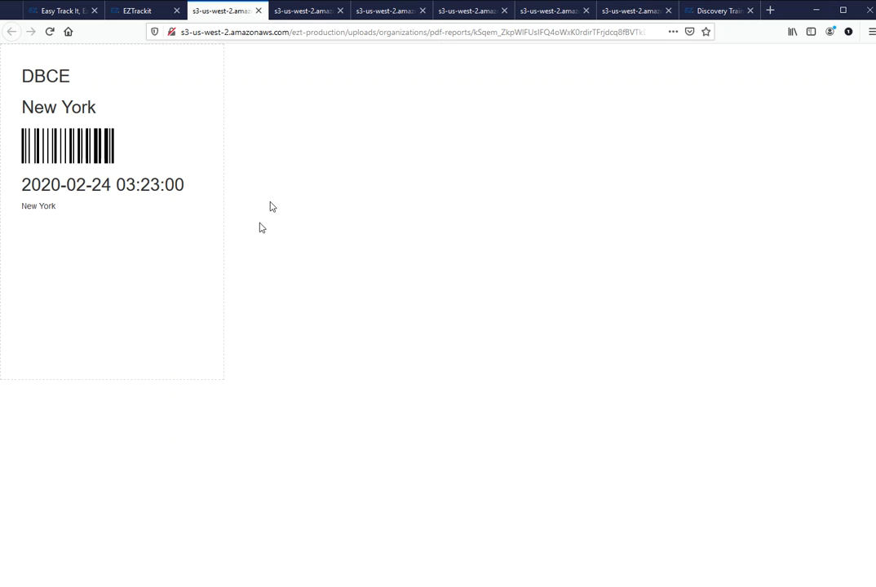
# Step: Review the mailbox label and DBCE package slip tabs, then return to the check-in list
pyautogui.click(309, 10)
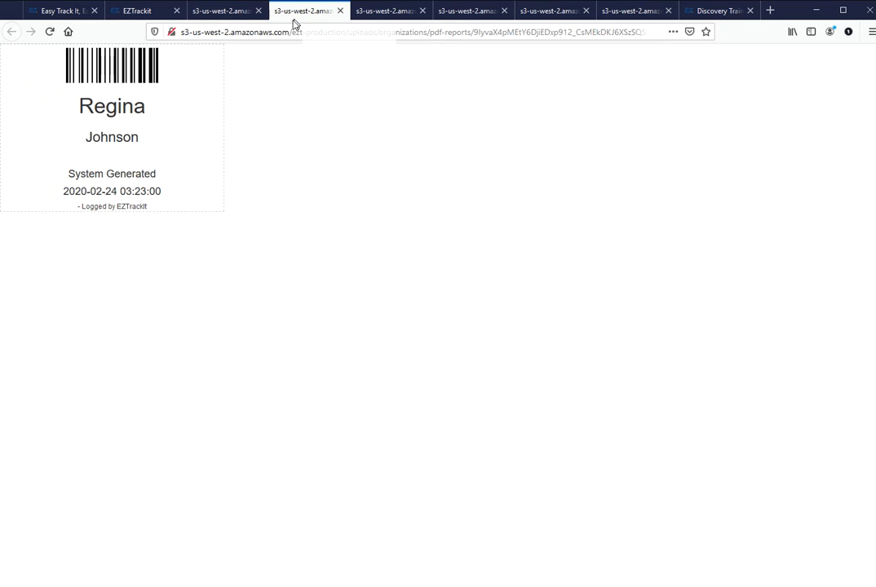
pyautogui.click(390, 10)
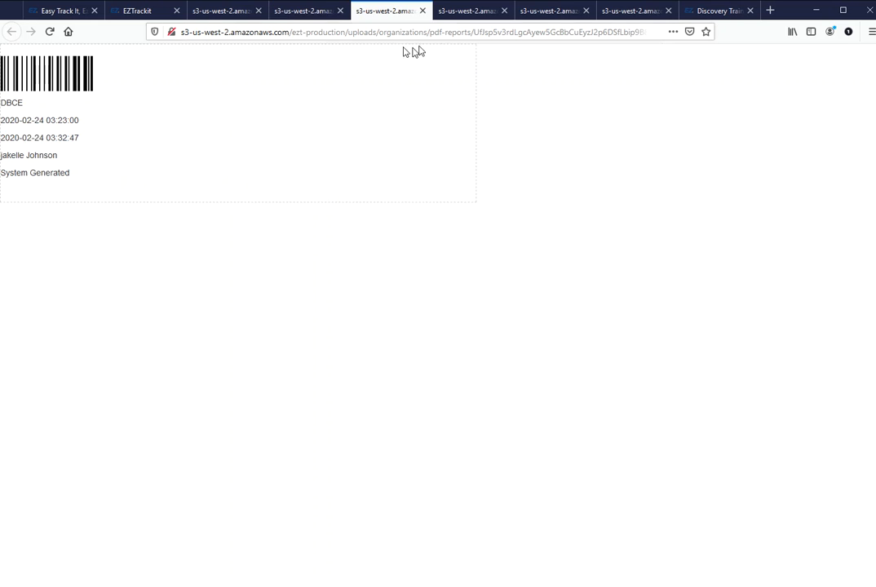
pyautogui.click(220, 10)
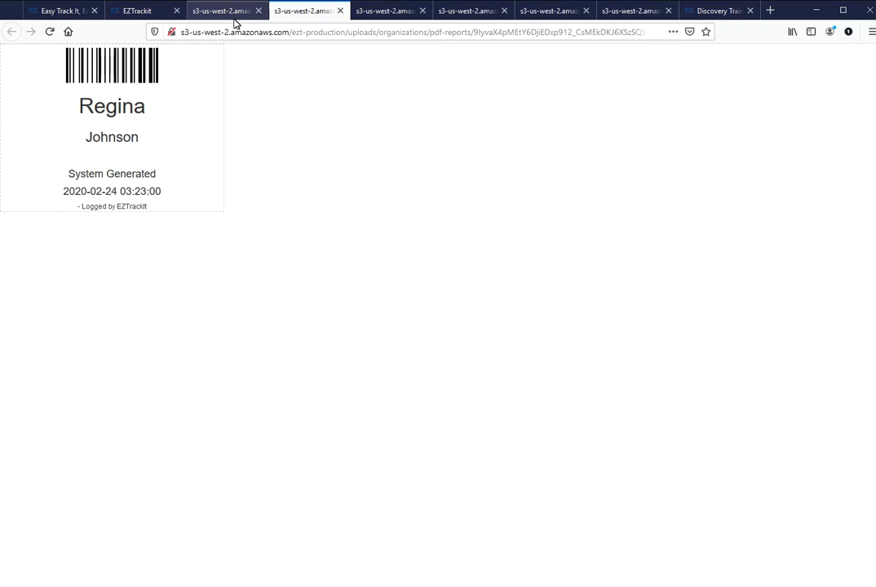
pyautogui.click(139, 10)
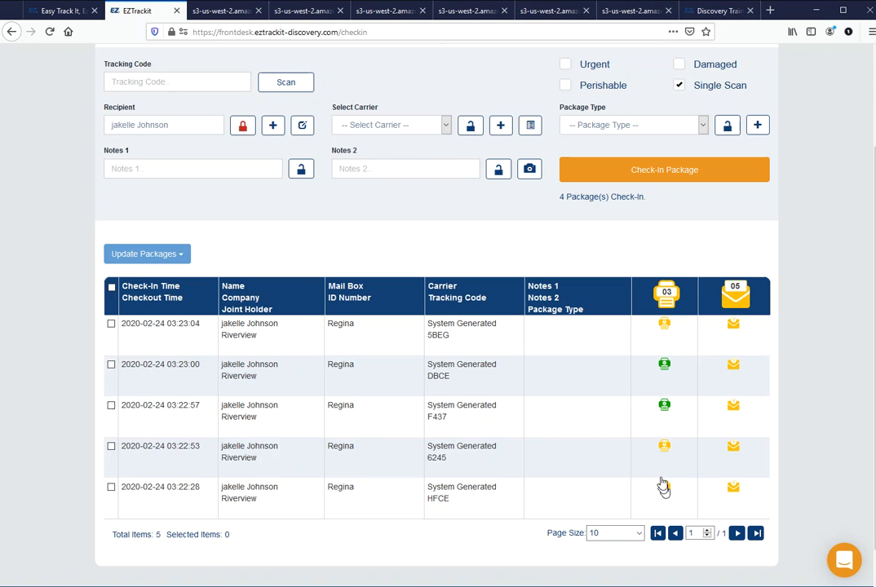
# Step: Select the DBCE and 6245 packages, show the Update Packages actions, then clear the selection
pyautogui.click(111, 366)
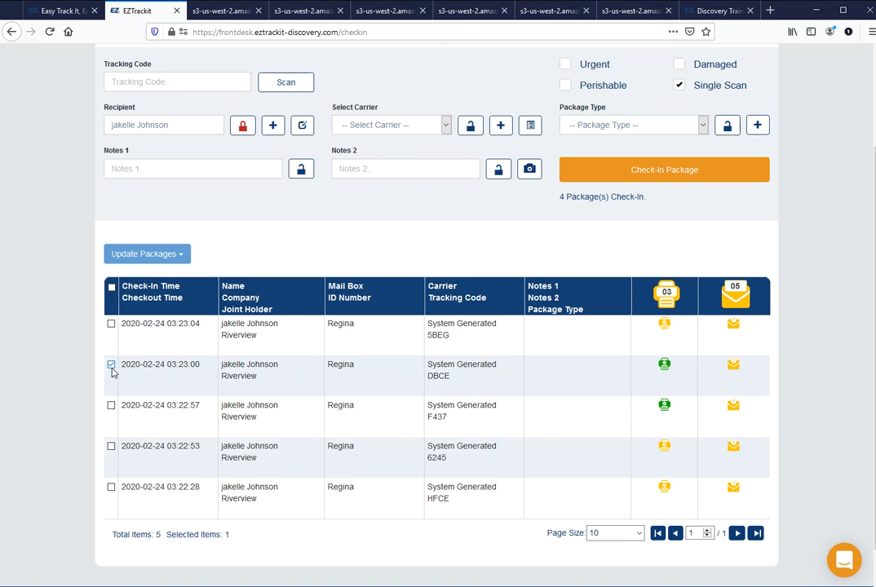
pyautogui.click(111, 447)
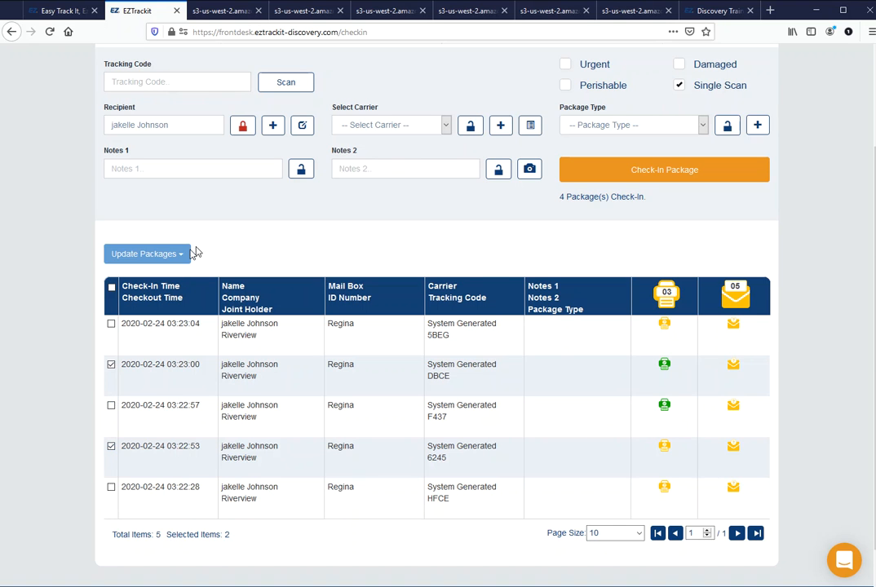
pyautogui.click(147, 254)
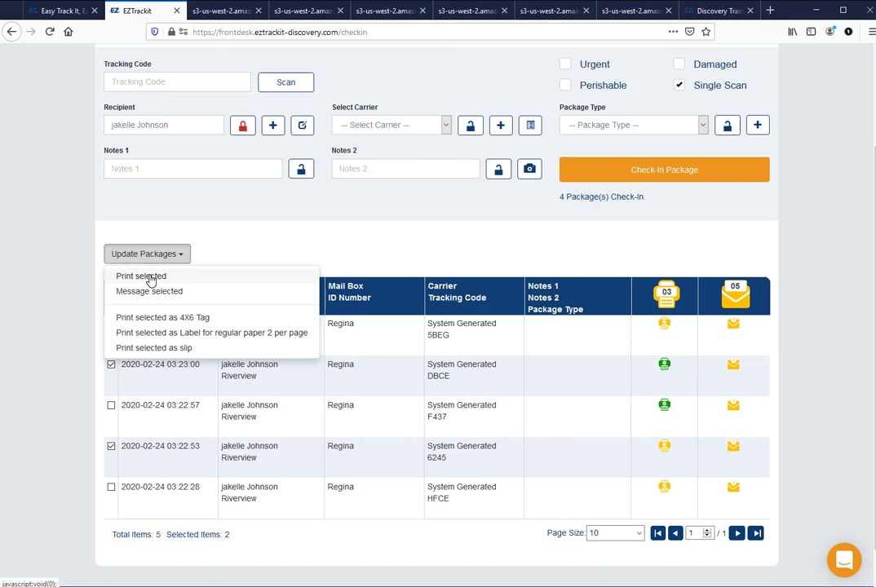
pyautogui.moveTo(166, 276)
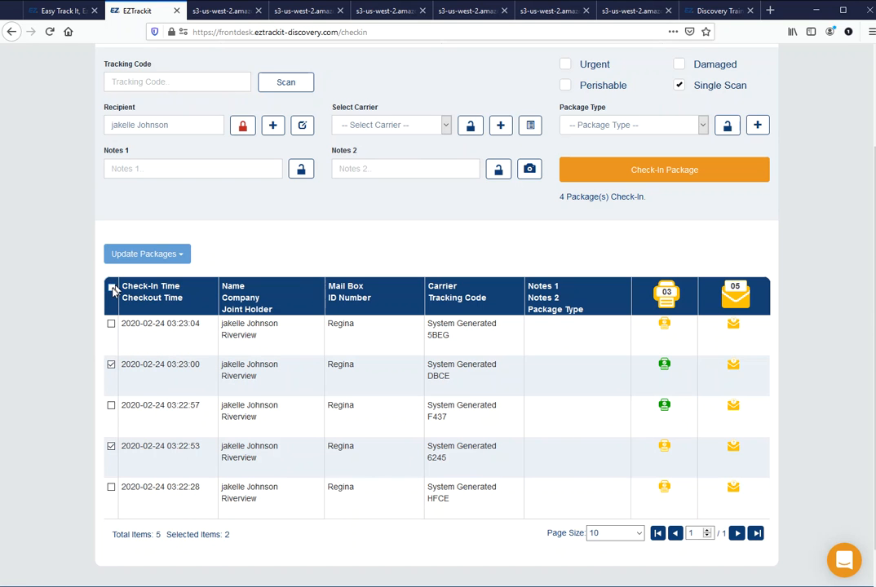
pyautogui.click(113, 291)
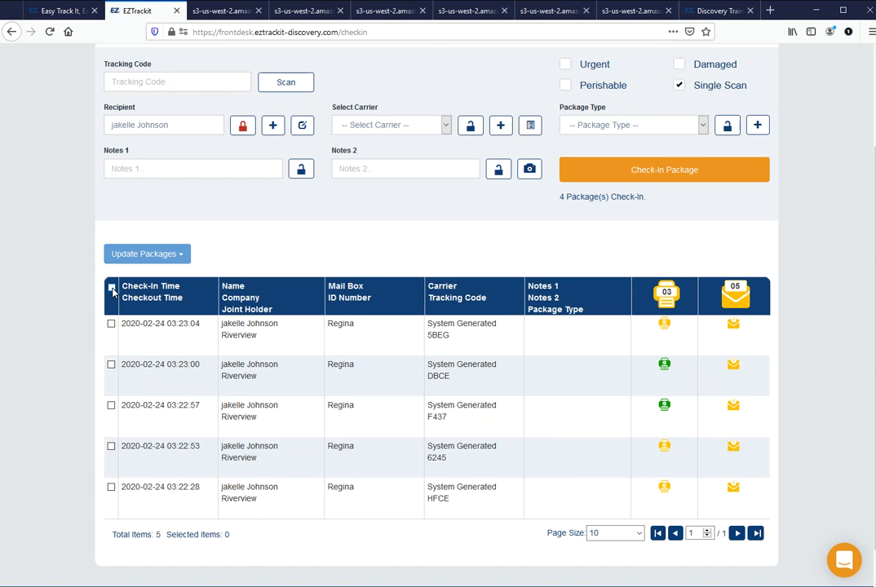
pyautogui.click(111, 290)
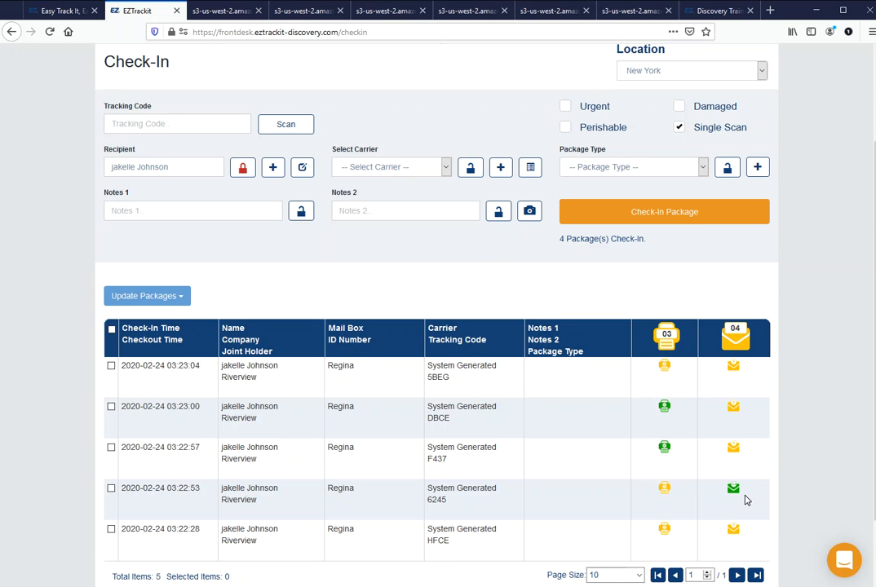
# Step: Tick the 6245 package checked in at 03:22:53 for a bulk action
pyautogui.scroll(-3)
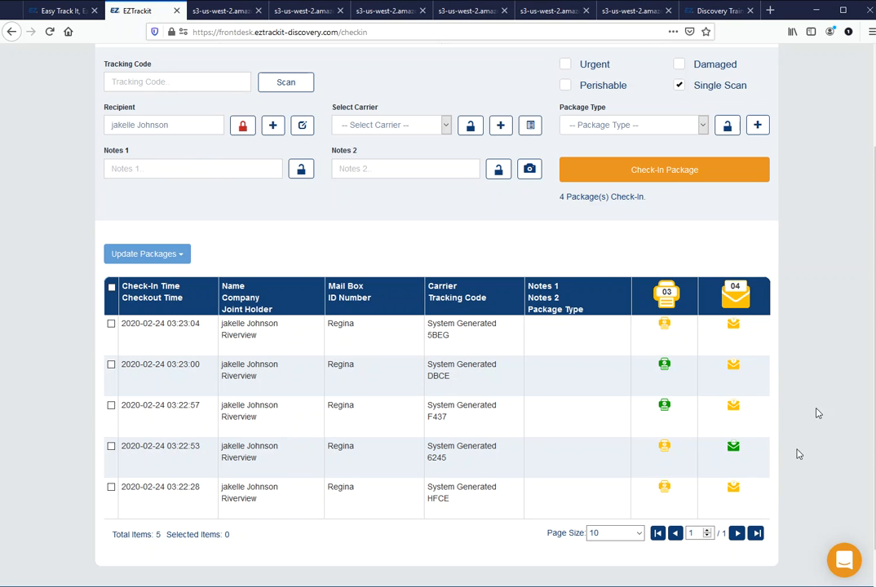
pyautogui.moveTo(760, 265)
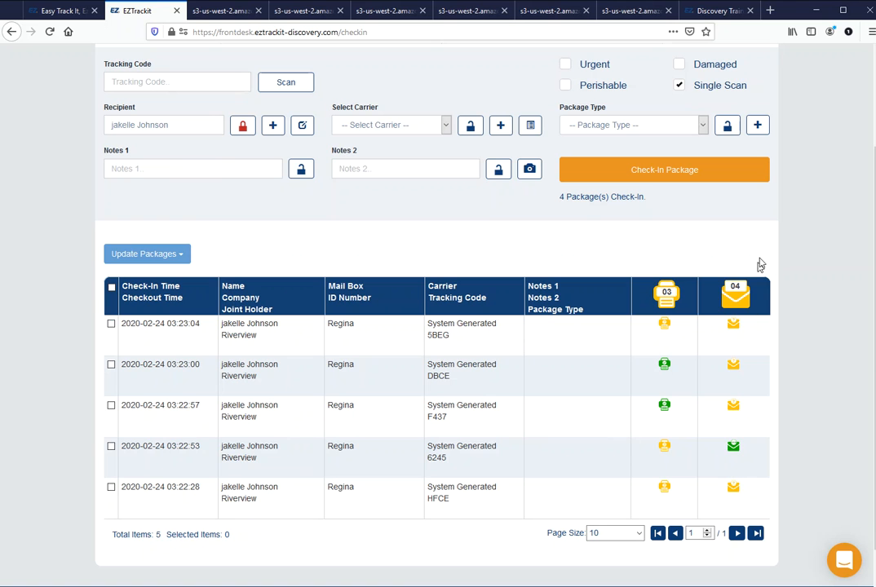
pyautogui.moveTo(734, 297)
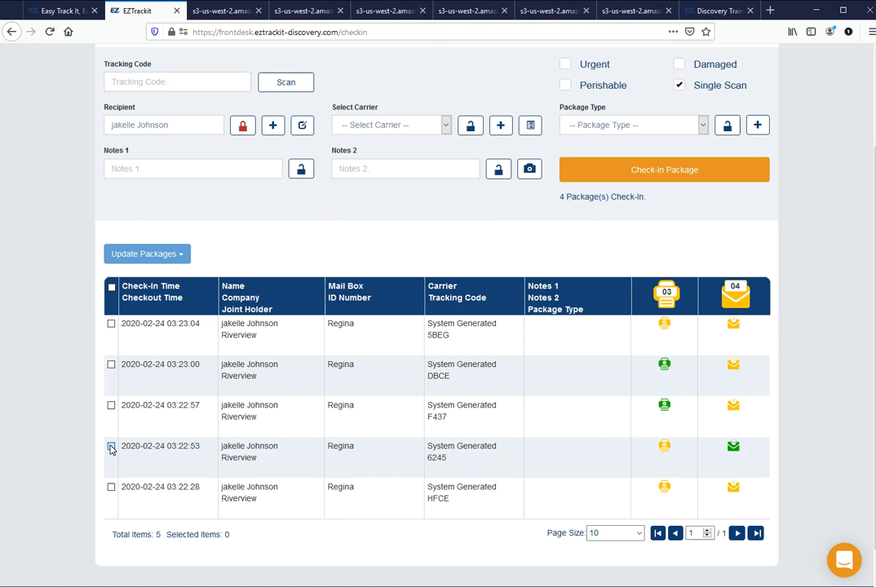
pyautogui.click(147, 255)
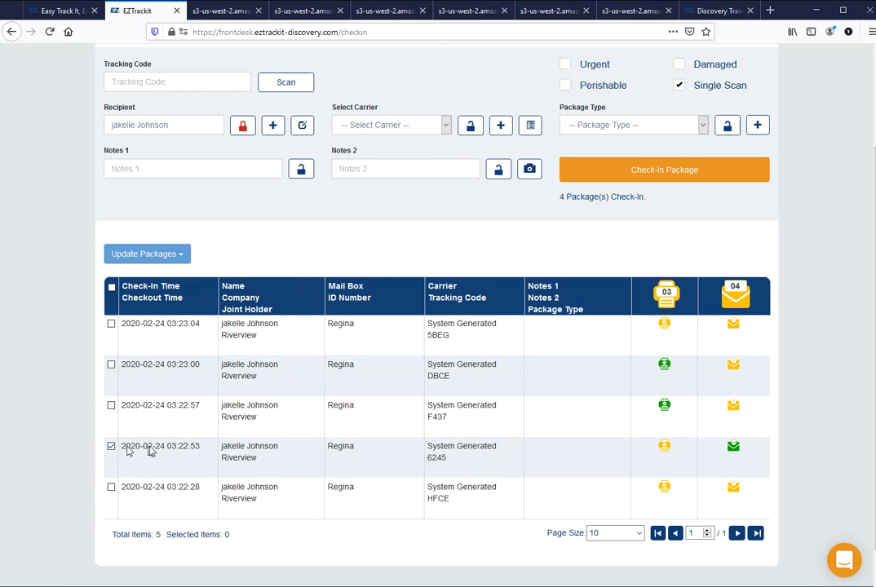
pyautogui.click(147, 254)
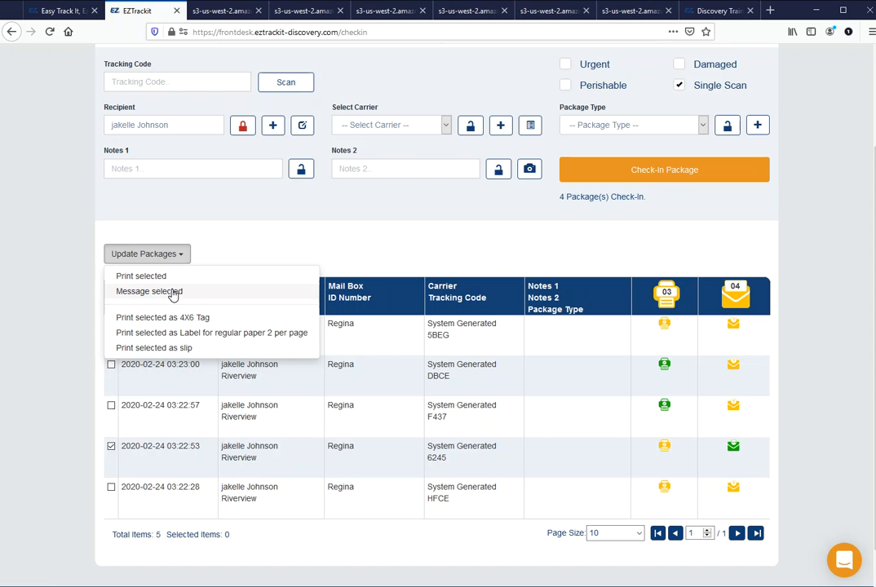
pyautogui.moveTo(176, 333)
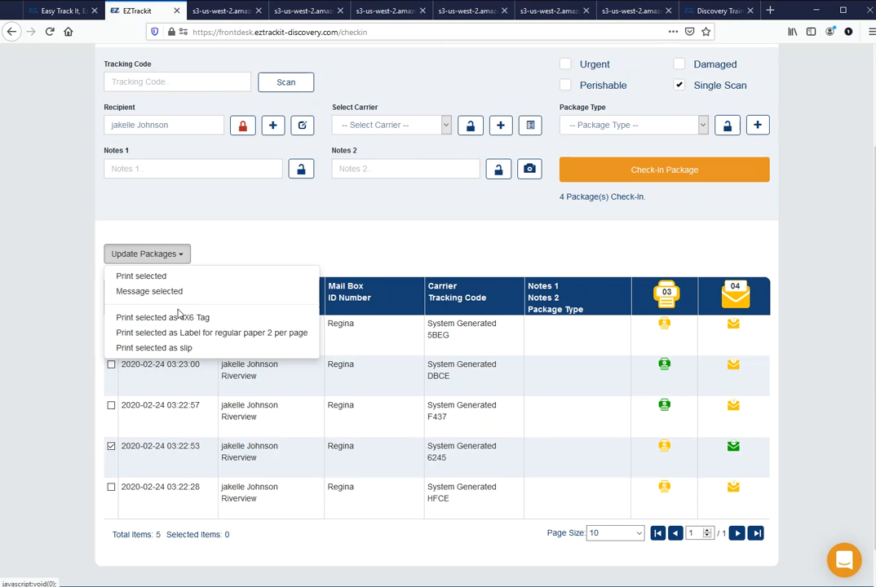
pyautogui.click(333, 248)
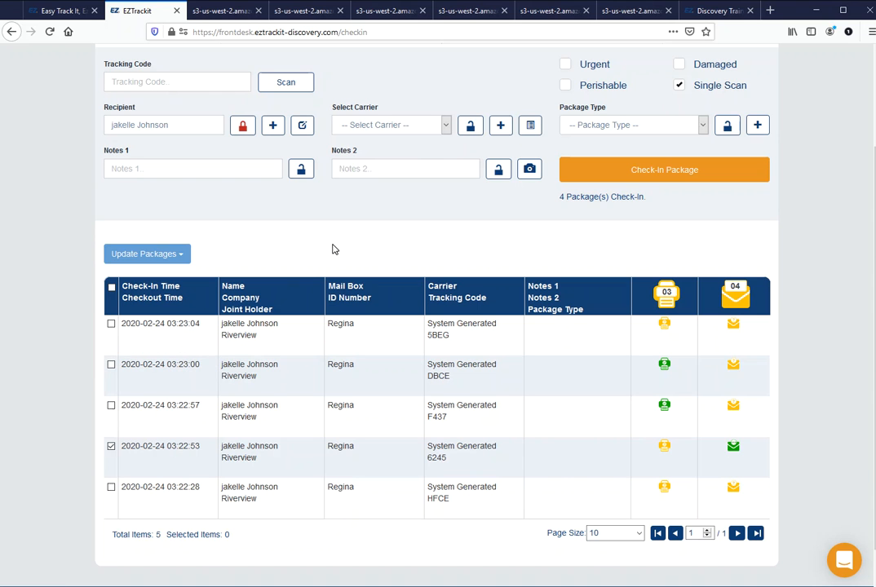
pyautogui.moveTo(469, 362)
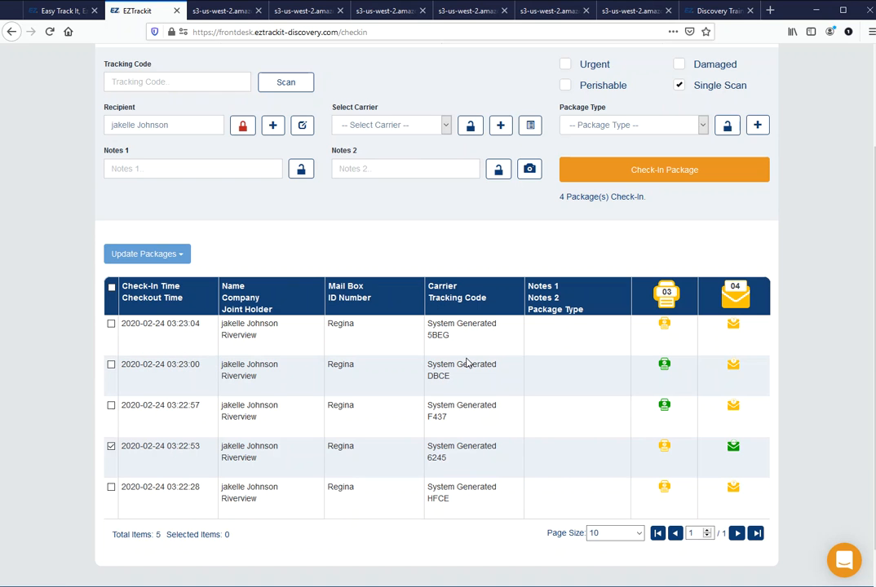
pyautogui.moveTo(464, 349)
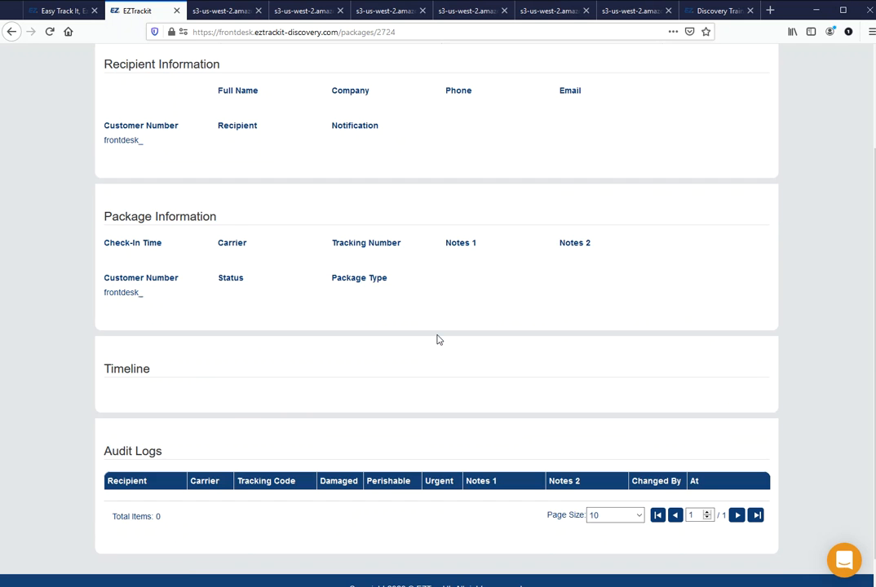
# Step: Send package 5BEG's waiting email notification and request its waiting label
pyautogui.scroll(3)
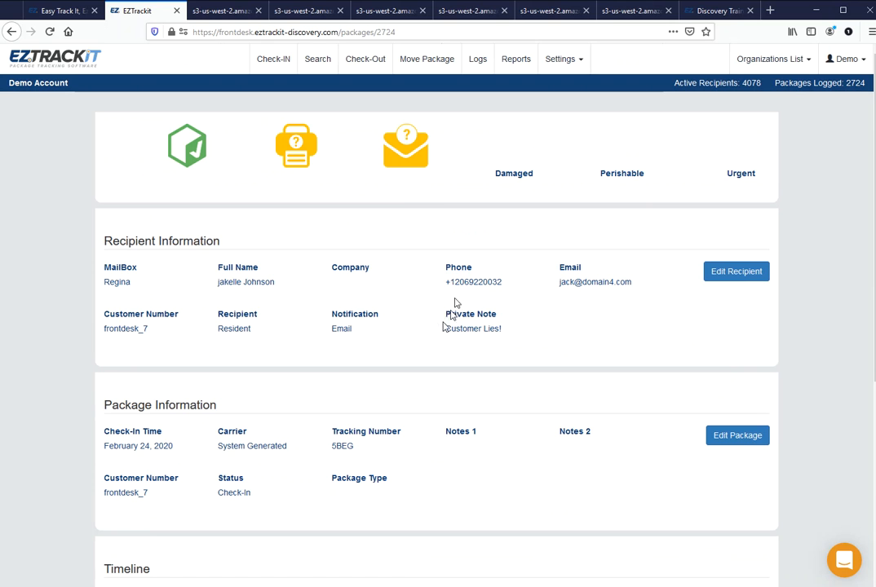
pyautogui.moveTo(562, 400)
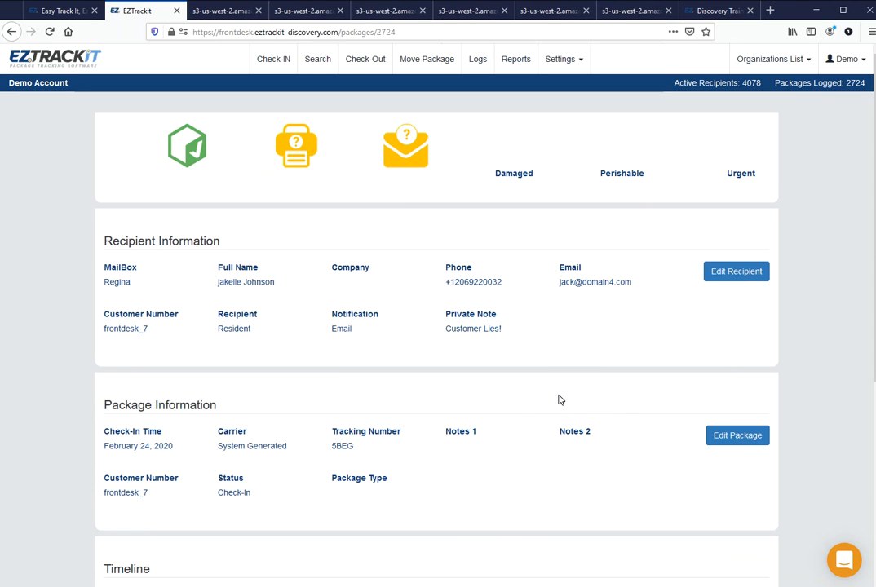
pyautogui.moveTo(406, 147)
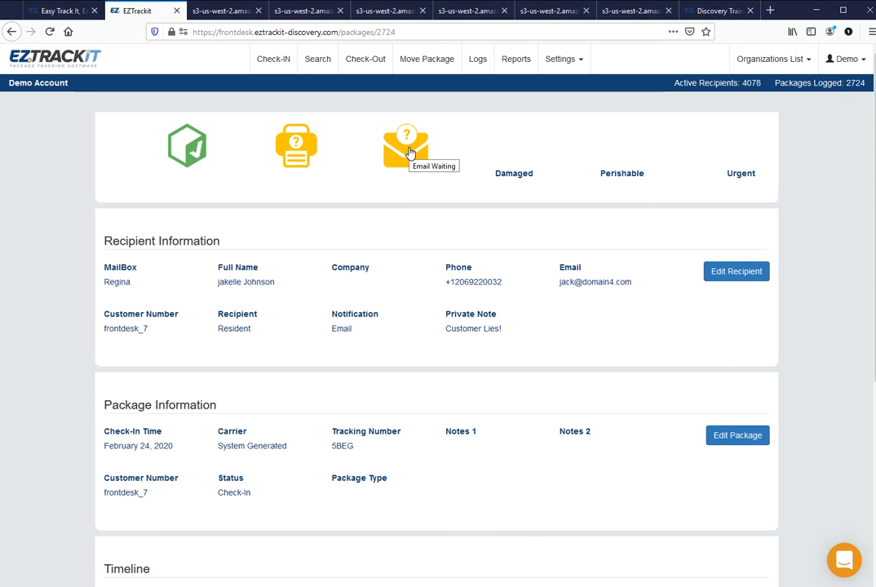
pyautogui.click(405, 145)
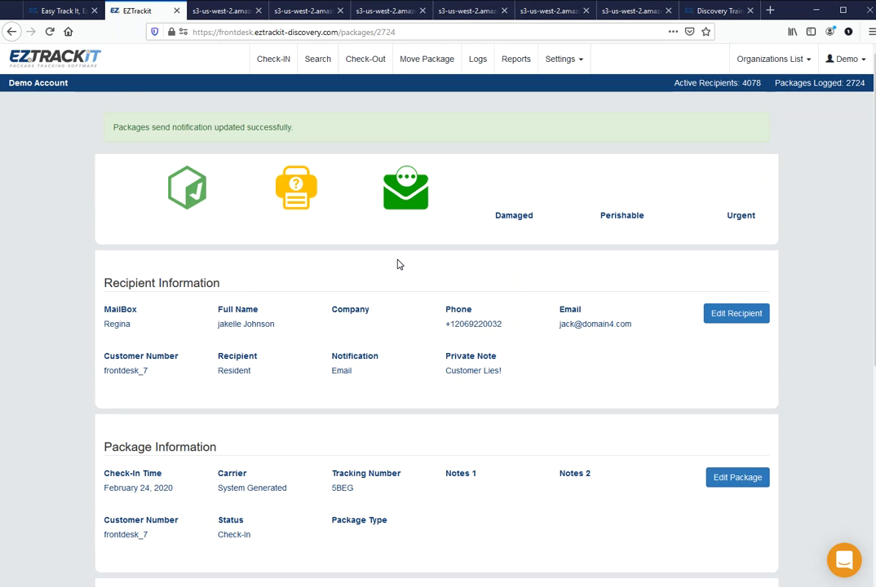
pyautogui.moveTo(297, 188)
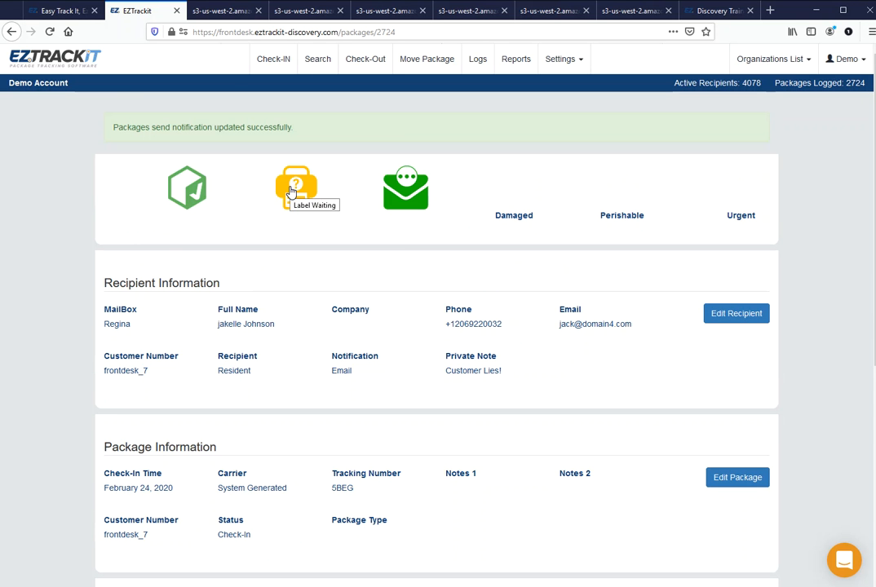
pyautogui.click(404, 188)
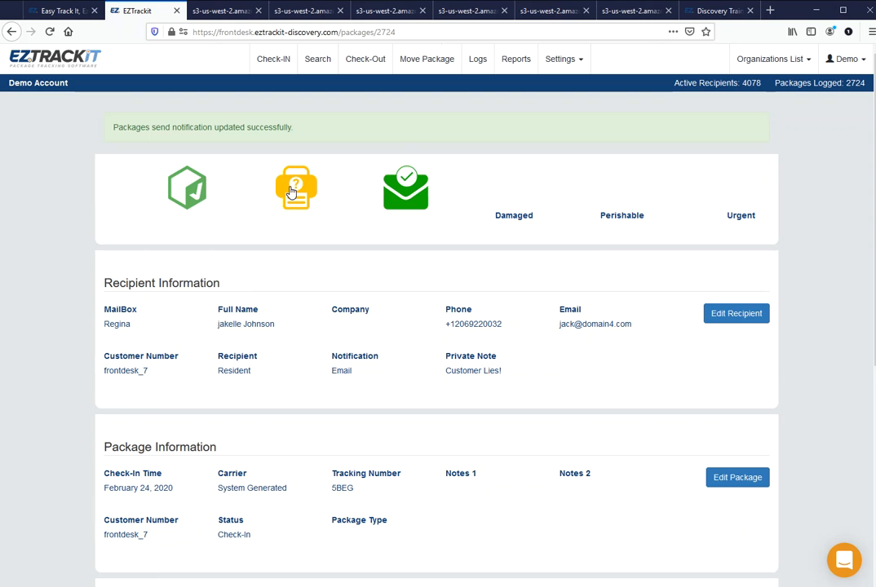
# Step: Print the 5BEG package label and return to its detail page
pyautogui.click(297, 187)
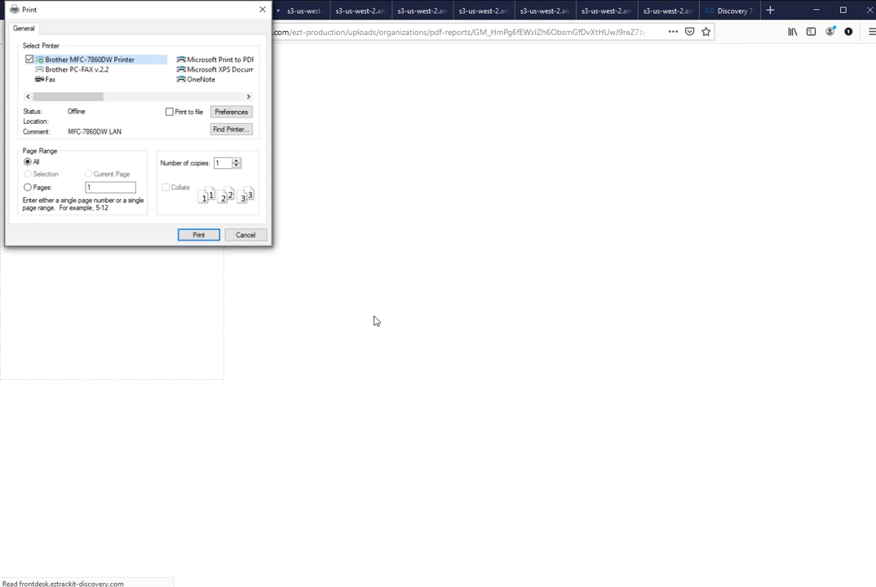
pyautogui.click(244, 235)
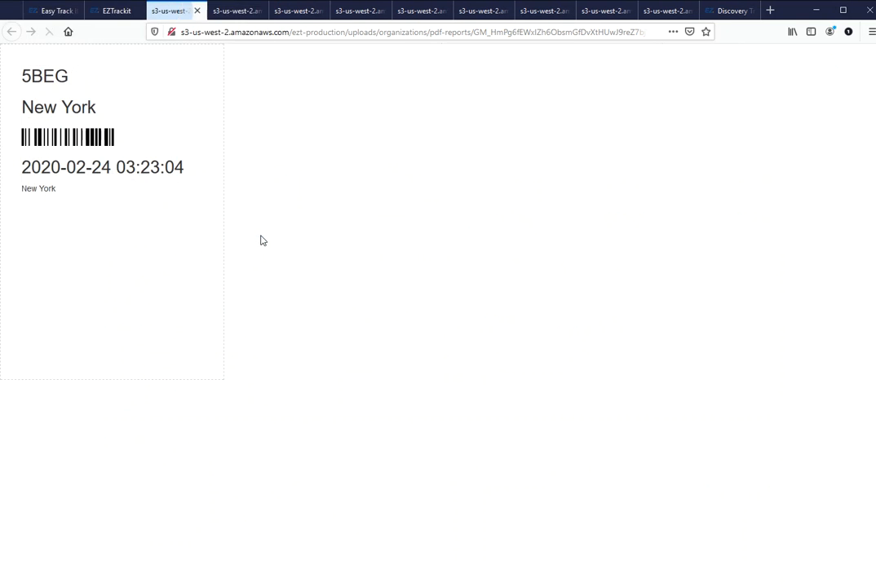
pyautogui.click(114, 10)
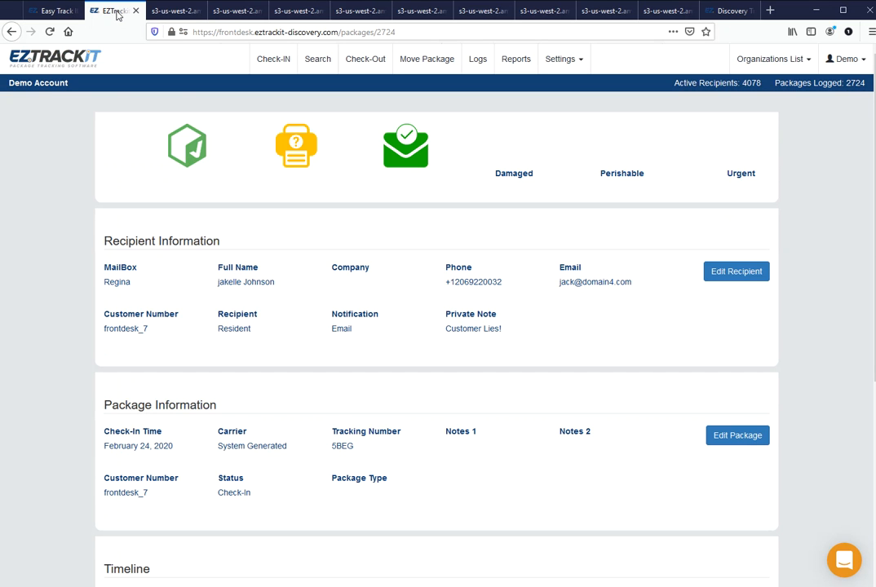
pyautogui.moveTo(47, 75)
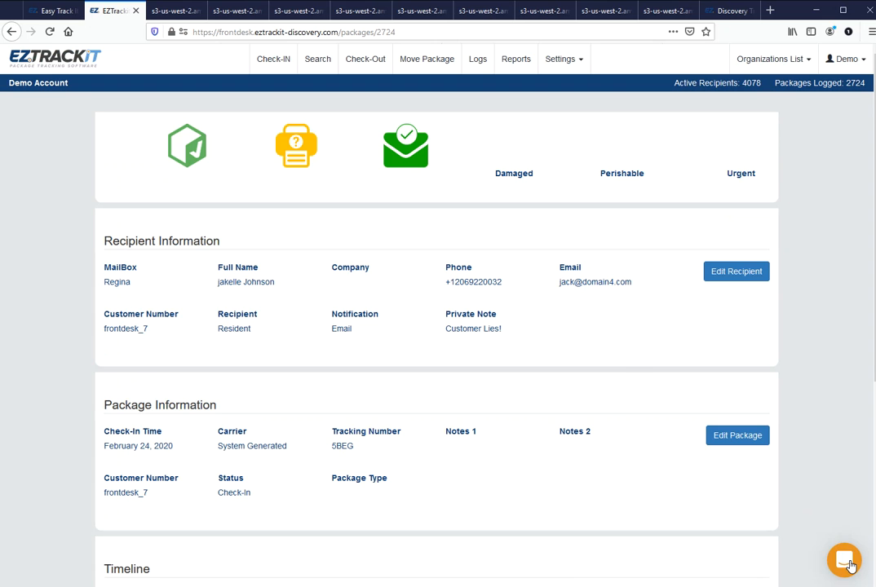
# Step: Show the Intercom support chat panel over package 5BEG's detail page
pyautogui.click(845, 561)
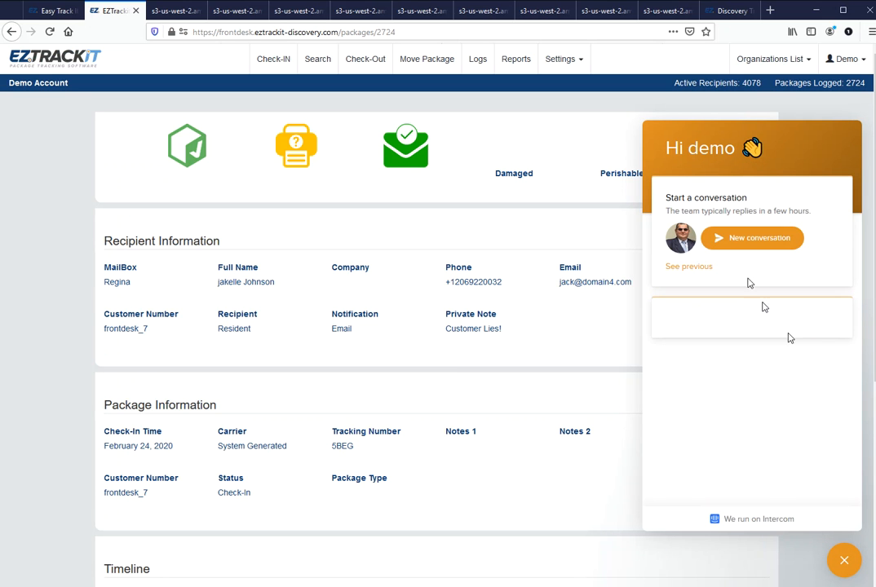